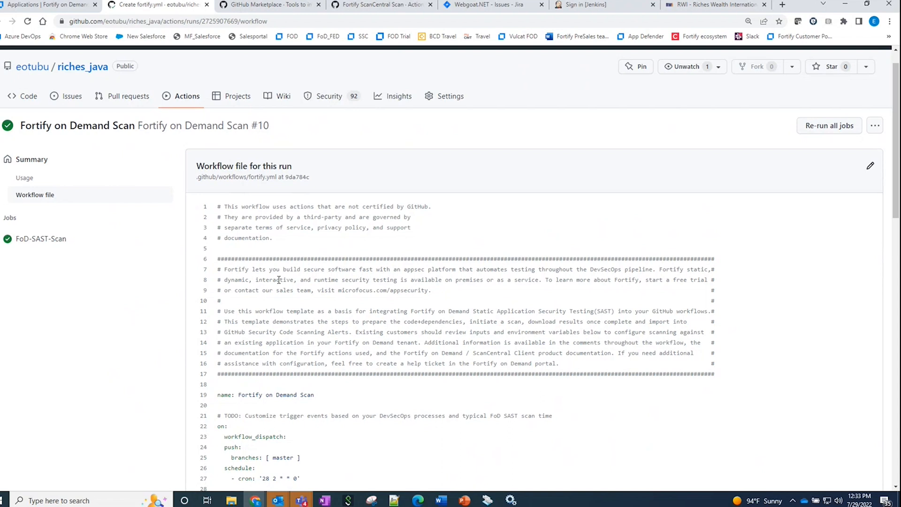
{"action": "mouse_move", "coordinate": [277, 268]}
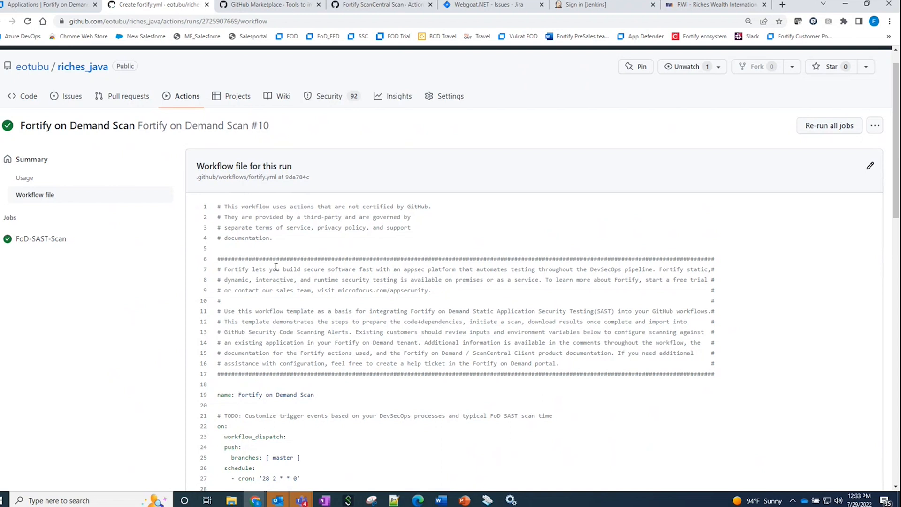
Go back to the All workflows list showing ten successful Fortify on Demand Scan runs
{"action": "left_click", "coordinate": [186, 96]}
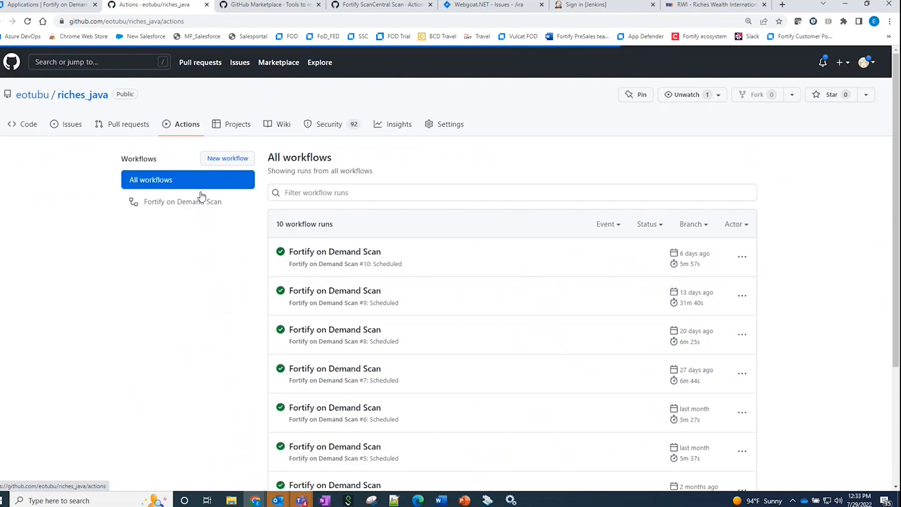
{"action": "mouse_move", "coordinate": [195, 235]}
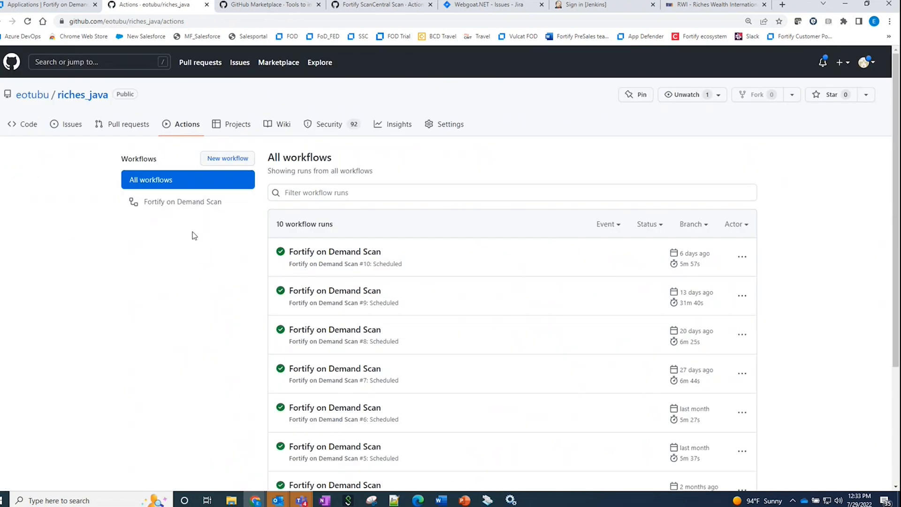
{"action": "mouse_move", "coordinate": [335, 290]}
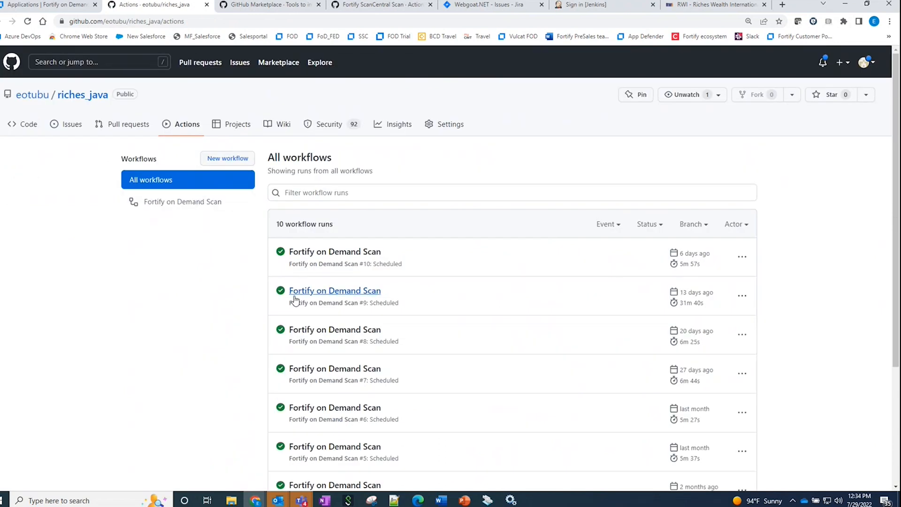
{"action": "mouse_move", "coordinate": [294, 375]}
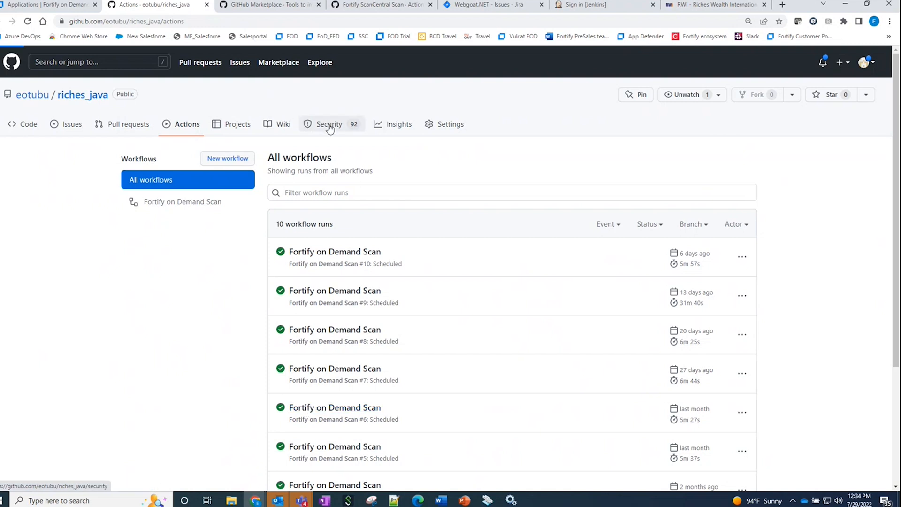
Browse the 92 open code scanning alerts under Security and open SQL Injection: Hibernate alert #63
{"action": "left_click", "coordinate": [328, 123]}
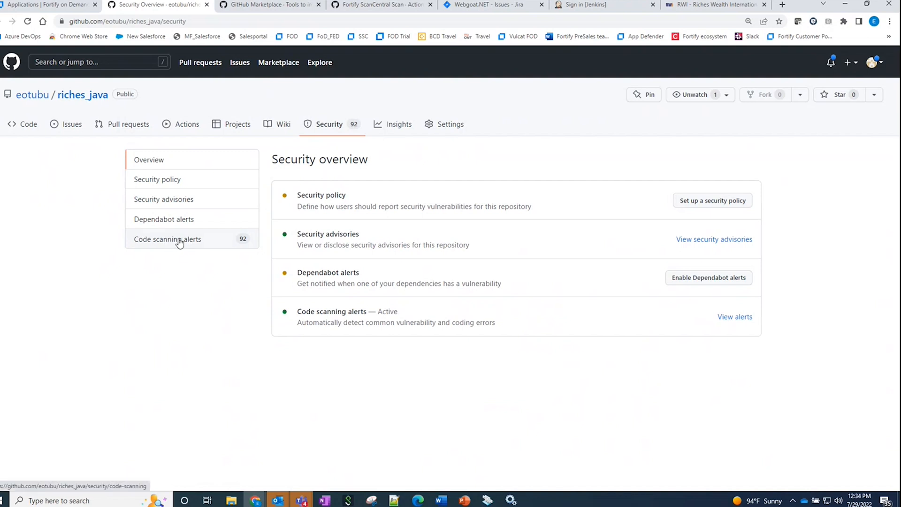
{"action": "left_click", "coordinate": [167, 238]}
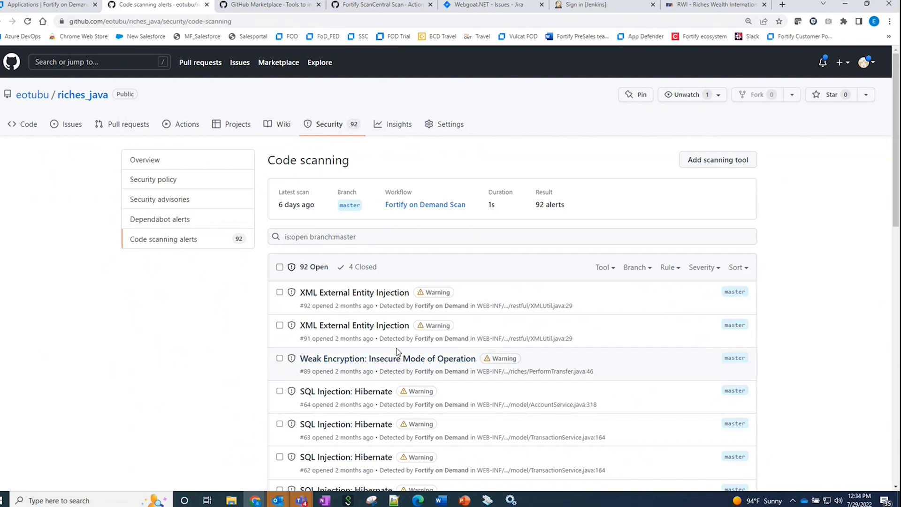
{"action": "scroll", "scroll_direction": "down", "scroll_amount": 3}
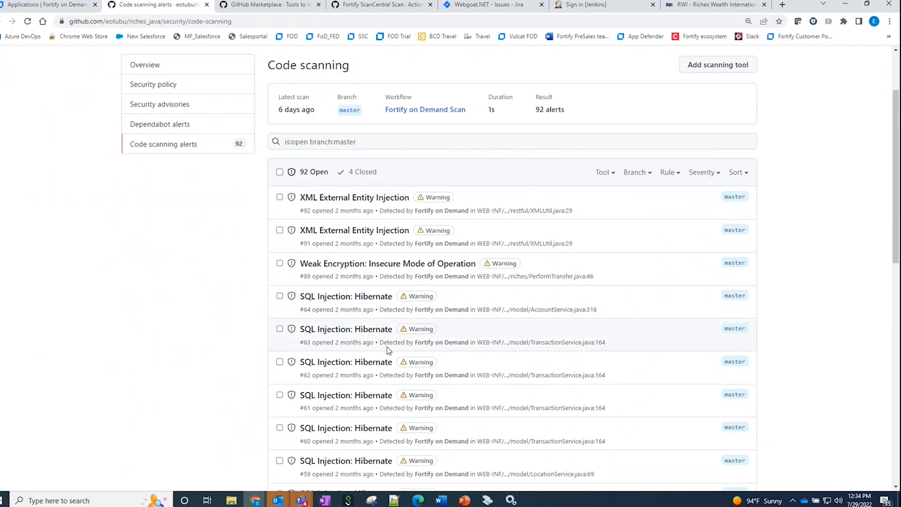
{"action": "mouse_move", "coordinate": [346, 328]}
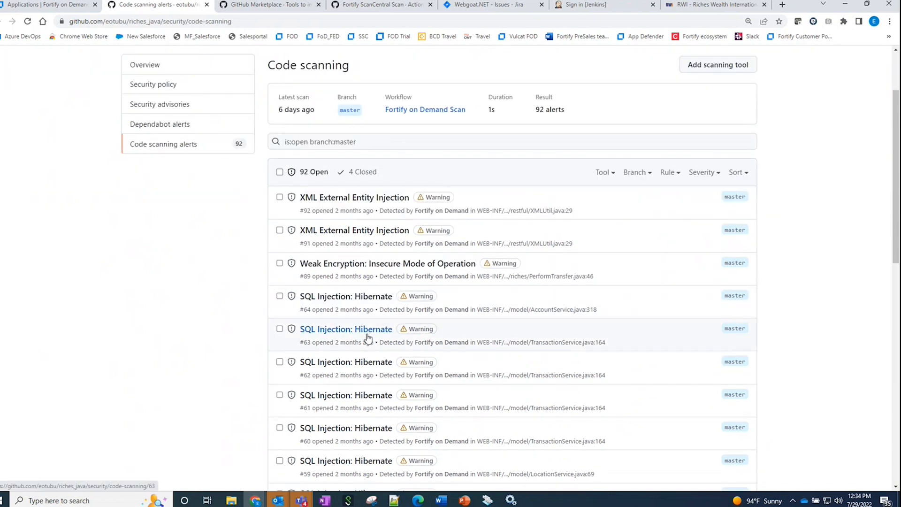
{"action": "scroll", "scroll_direction": "down", "scroll_amount": 3}
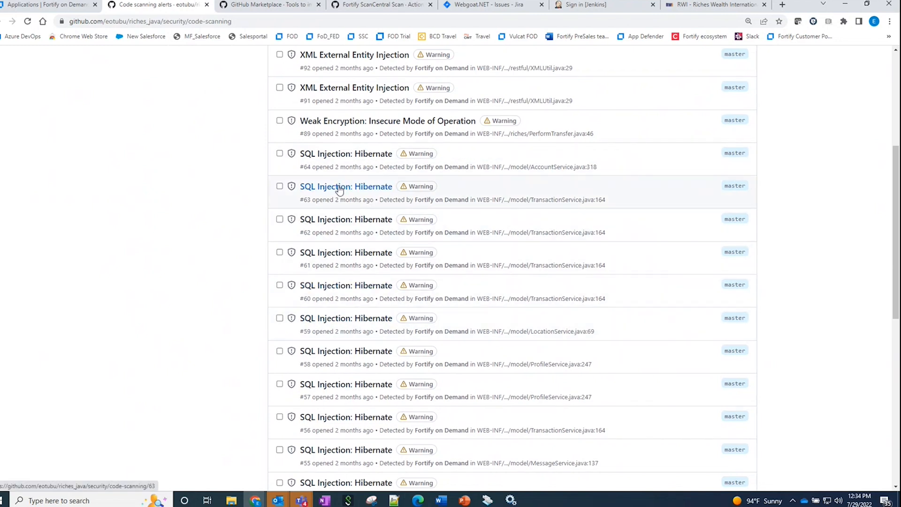
{"action": "left_click", "coordinate": [345, 186]}
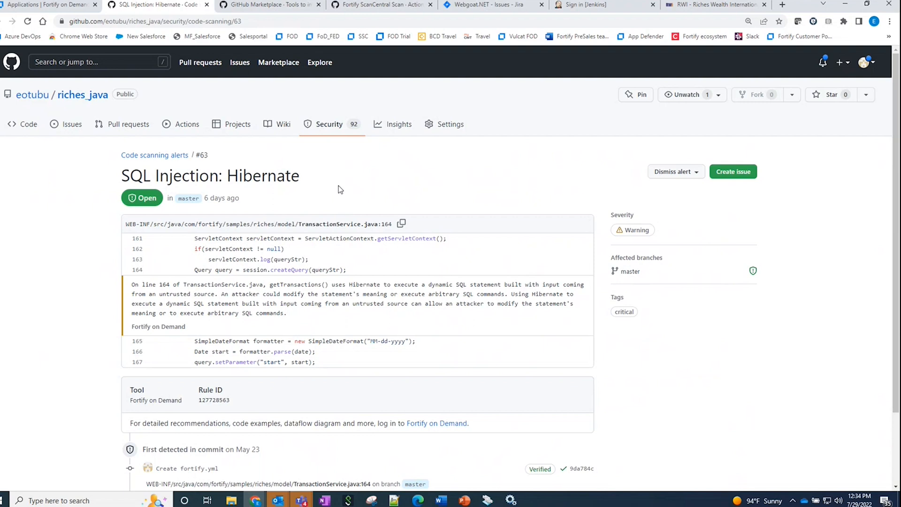
{"action": "mouse_move", "coordinate": [161, 235]}
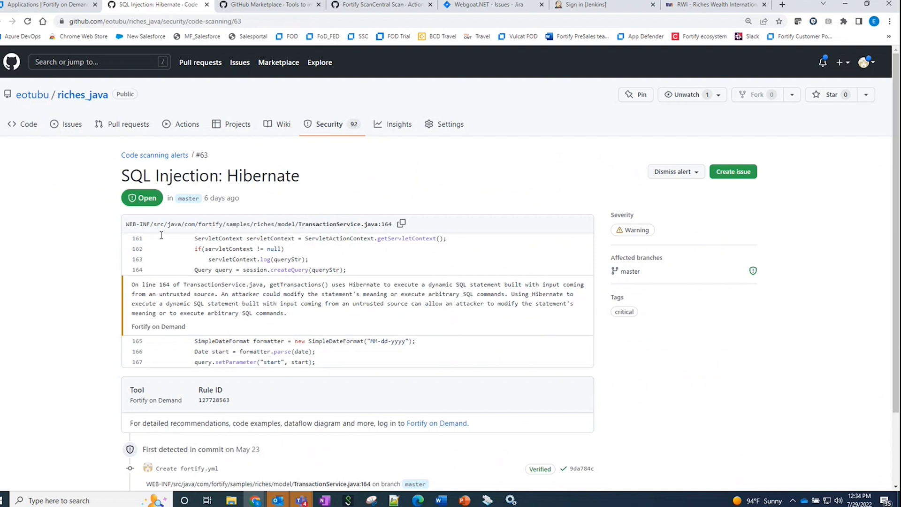
{"action": "mouse_move", "coordinate": [199, 277]}
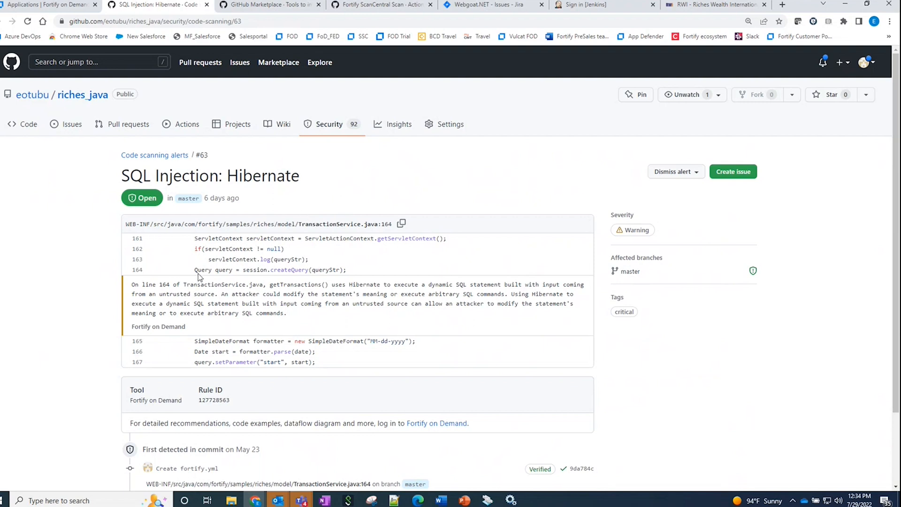
{"action": "mouse_move", "coordinate": [282, 270]}
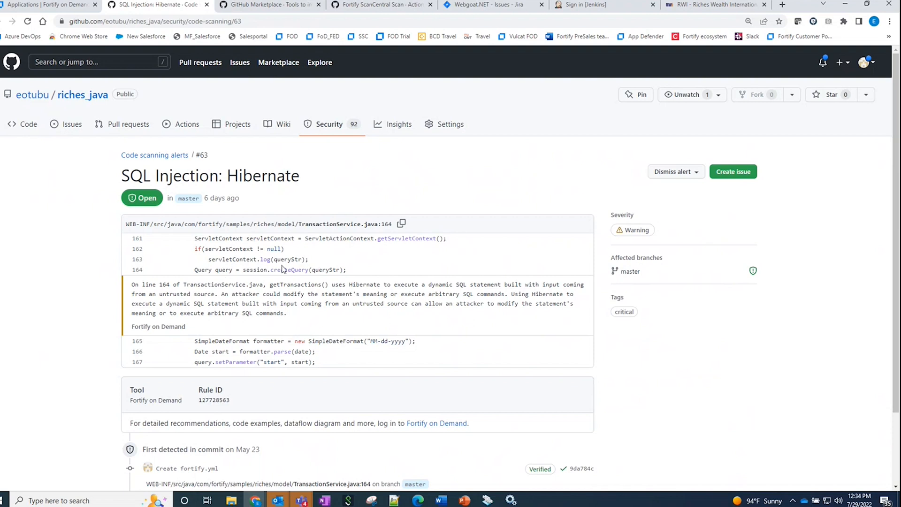
{"action": "mouse_move", "coordinate": [260, 279]}
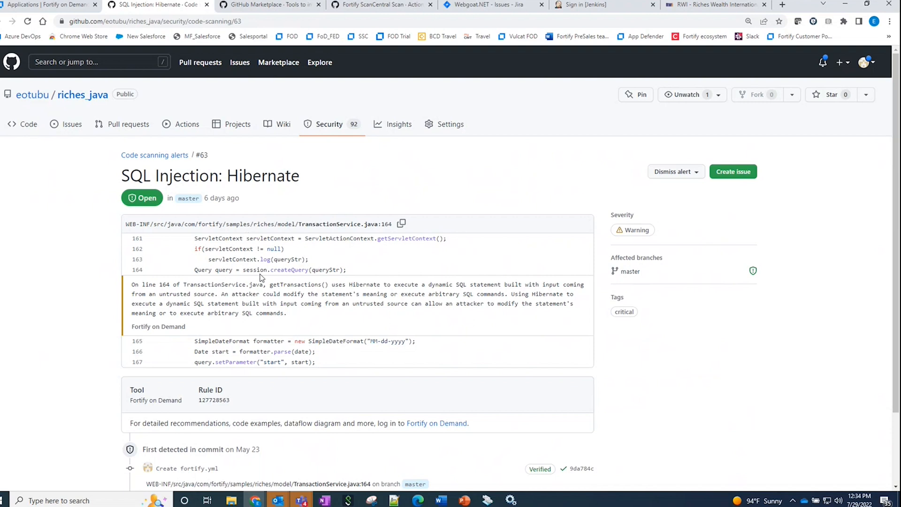
Scroll through alert #63 to see rule ID 127728563 and its May 23 'Create fortify.yml' detection
{"action": "scroll", "scroll_direction": "down", "scroll_amount": 3}
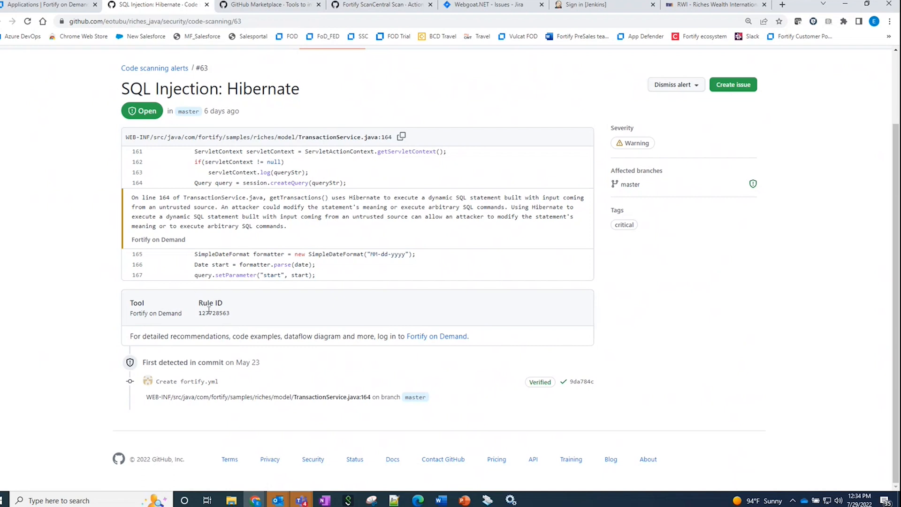
{"action": "mouse_move", "coordinate": [276, 409]}
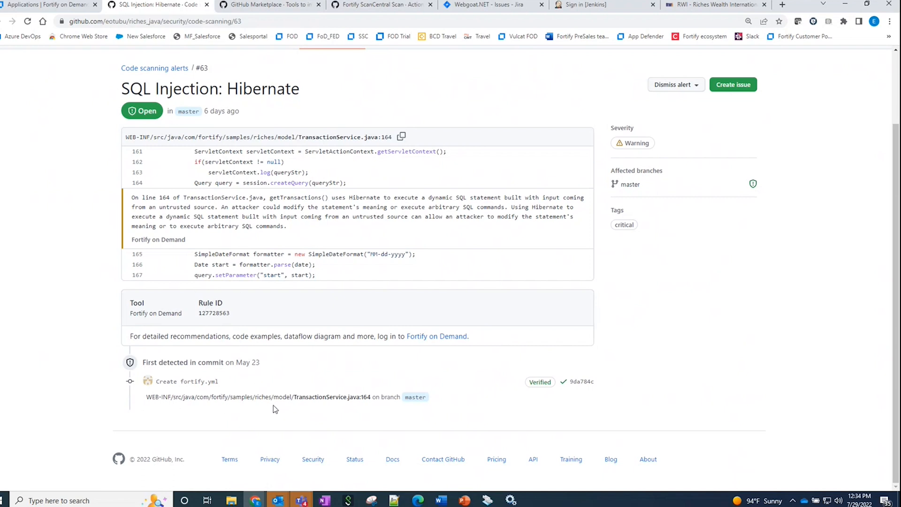
{"action": "mouse_move", "coordinate": [352, 409]}
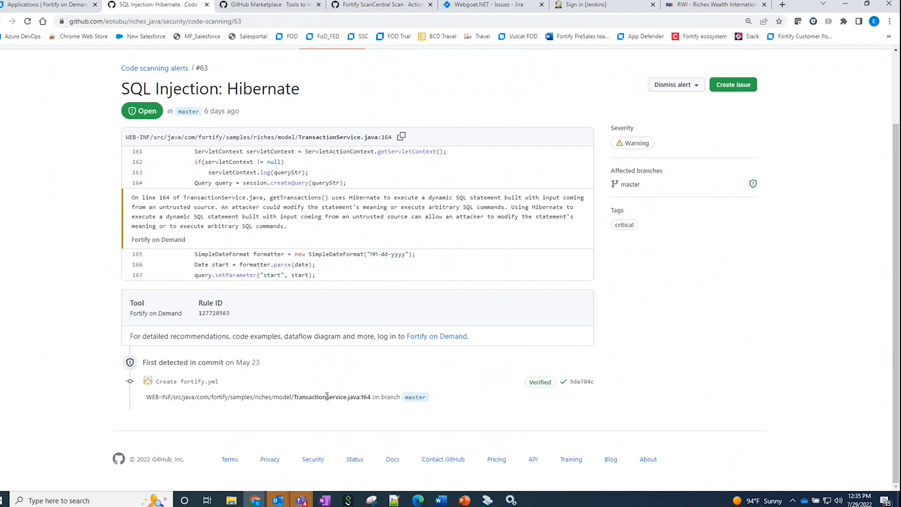
{"action": "mouse_move", "coordinate": [391, 371]}
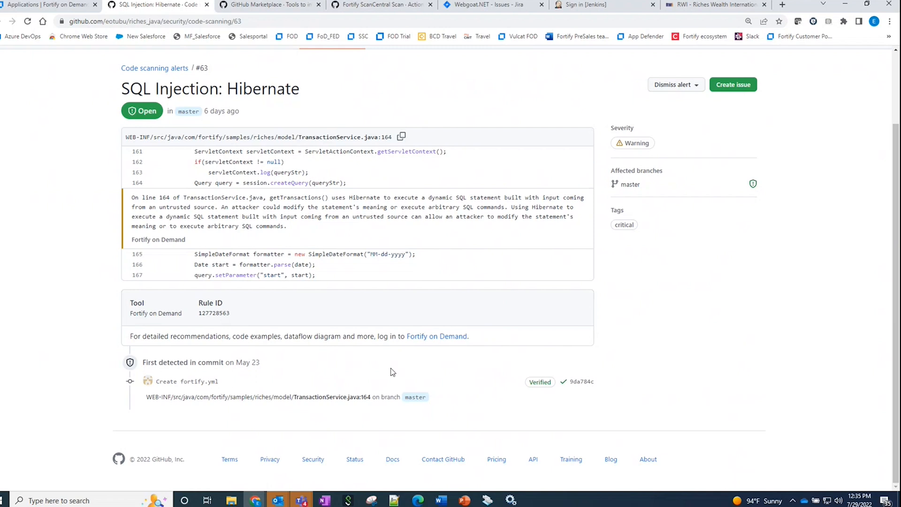
{"action": "mouse_move", "coordinate": [436, 336]}
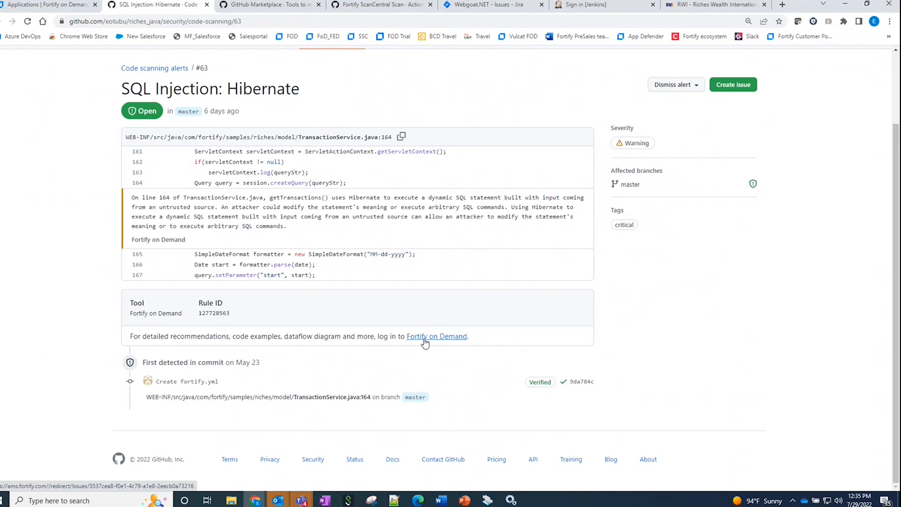